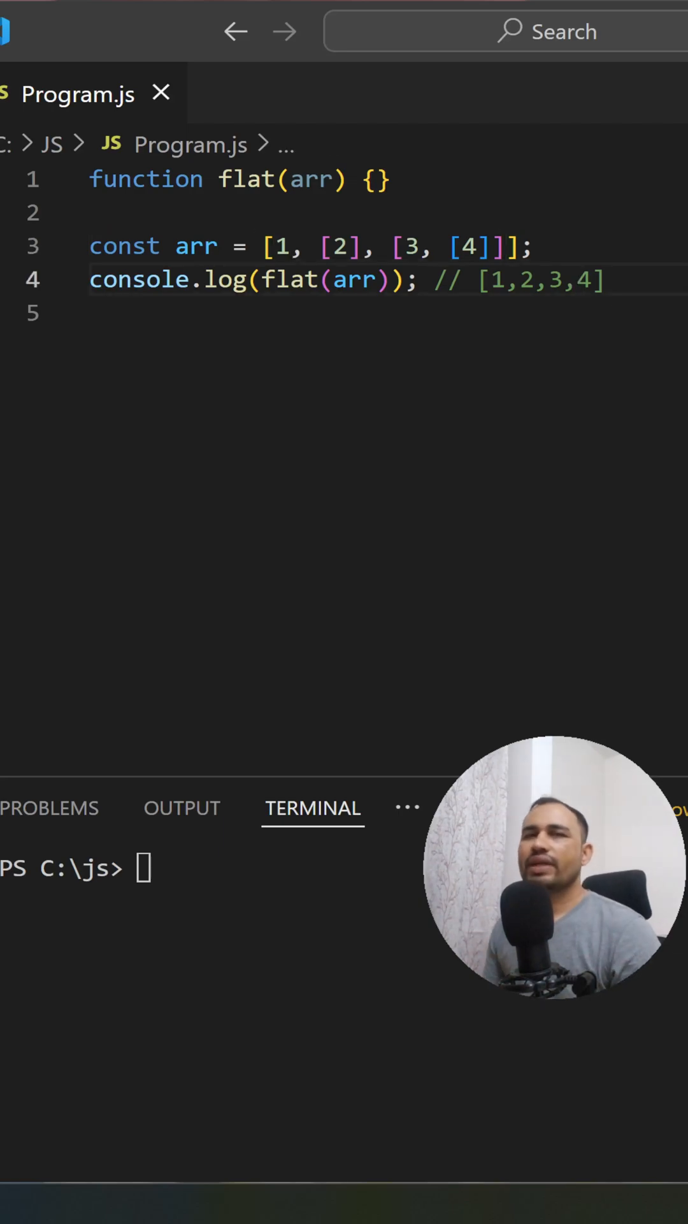
# Write a for loop over arr.length in flat's body and begin an if(Array check inside it
pyautogui.click(378, 180)
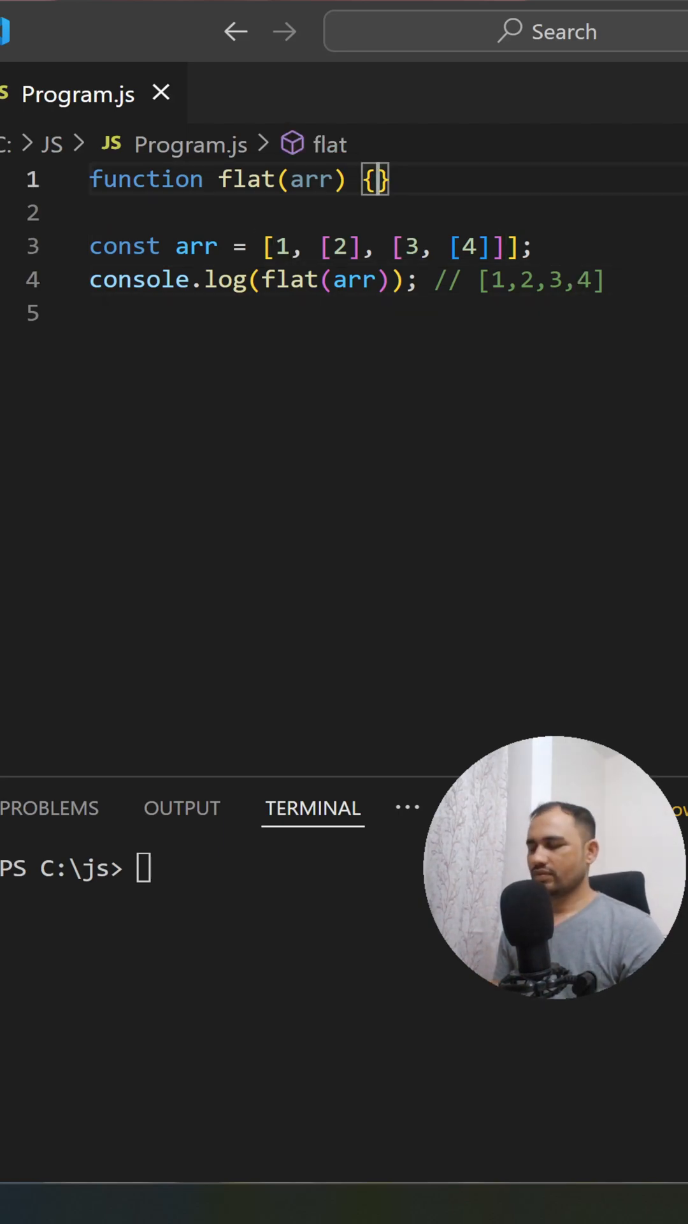
pyautogui.write('for')
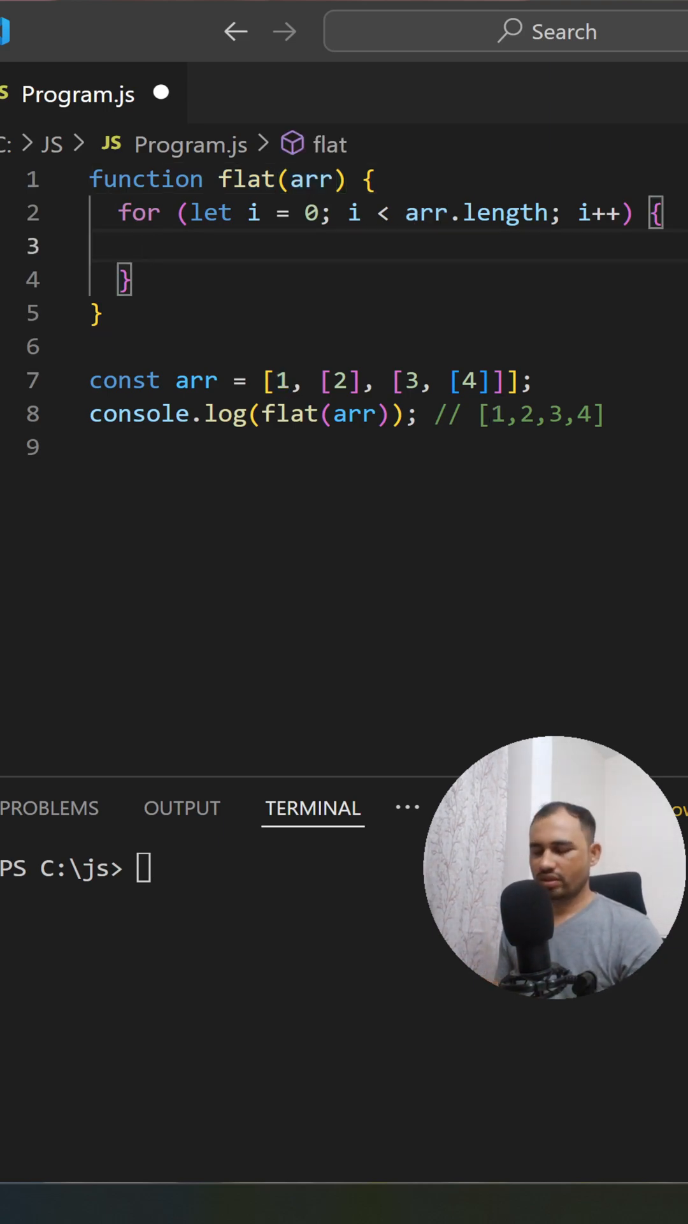
pyautogui.write('if(Array)')
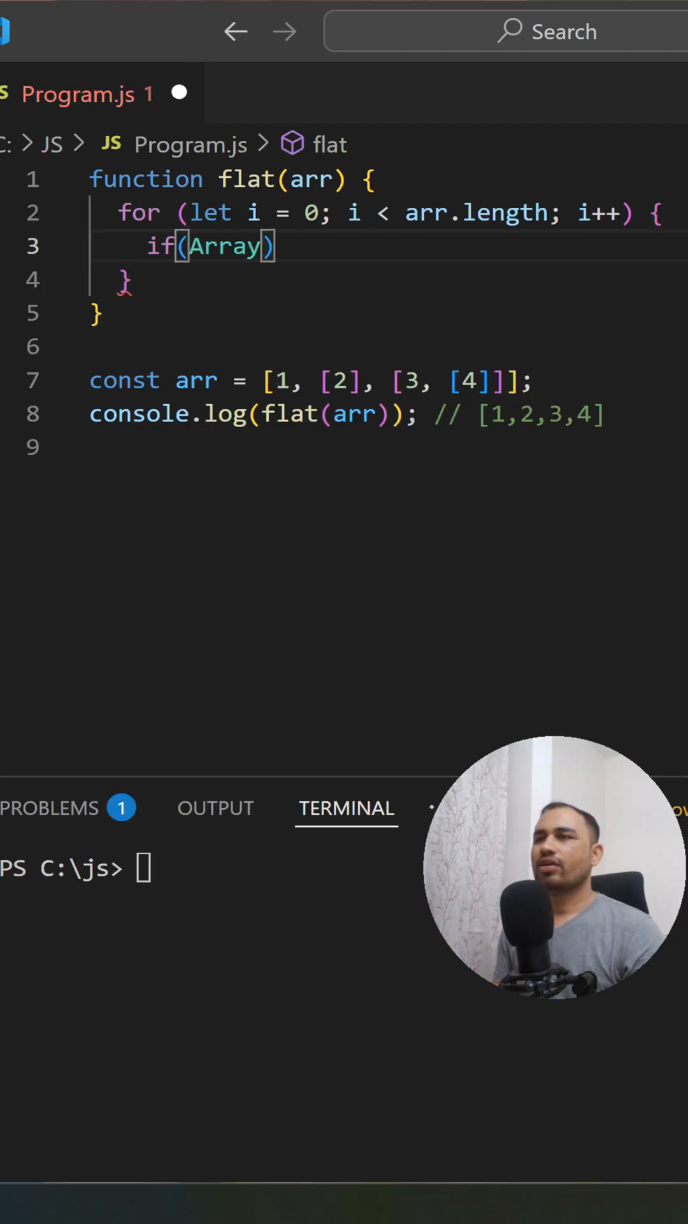
# Complete if(Array.isArray(arr[i])) with a recursive flat(arr[i]) call and start a second parameter
pyautogui.write('.isArray()')
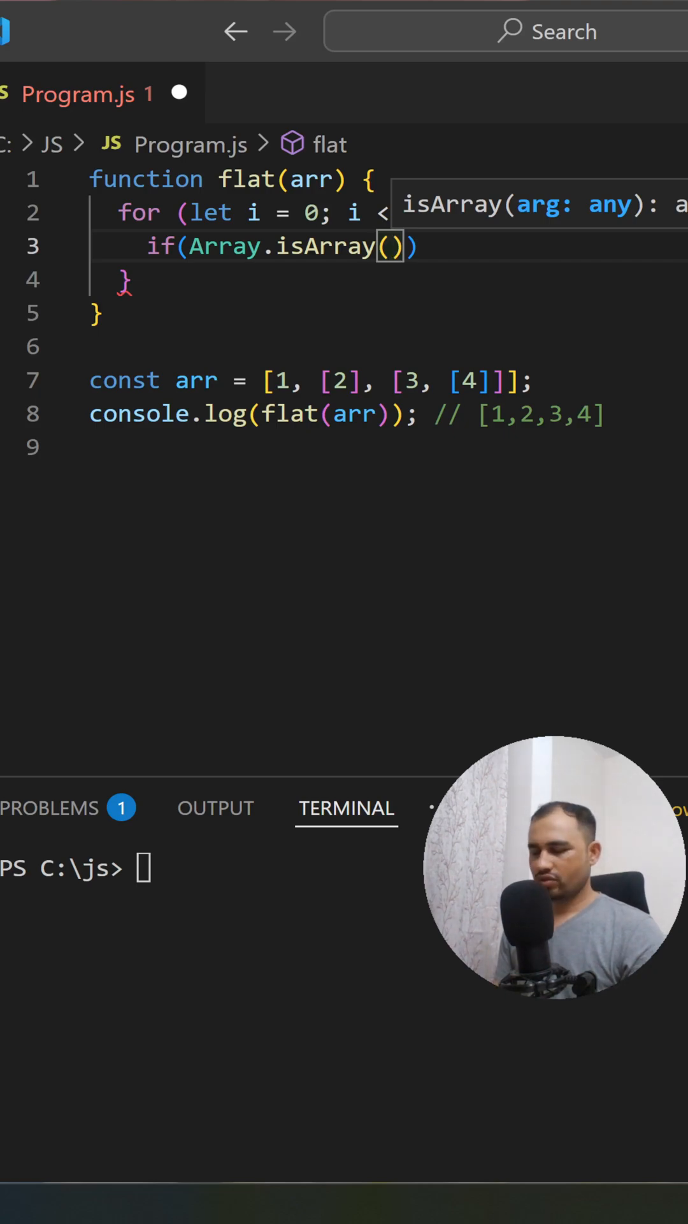
pyautogui.write('arr[i]')
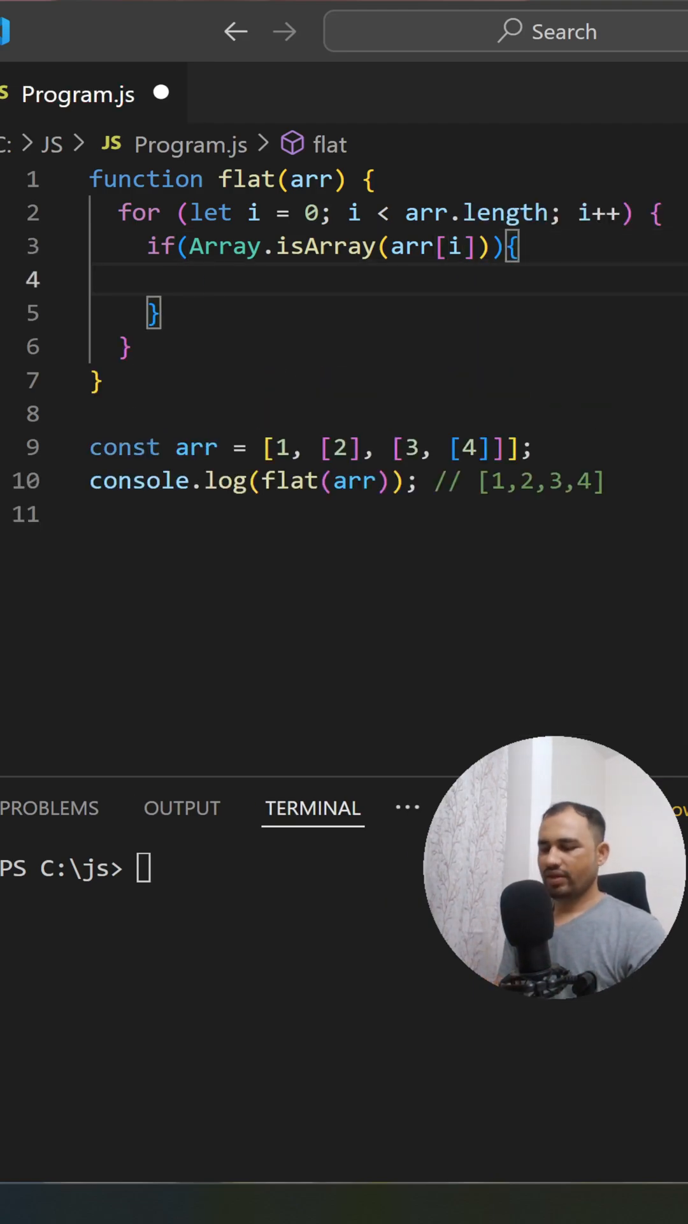
pyautogui.write('flat(')
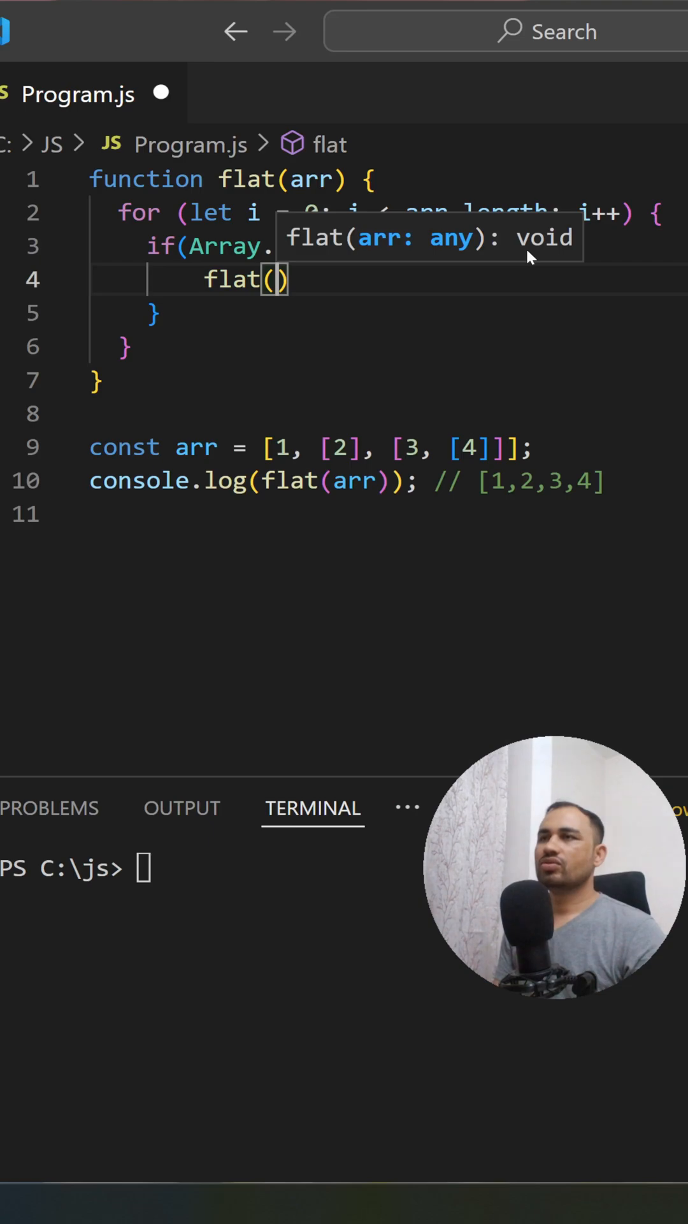
pyautogui.write('arr[i')
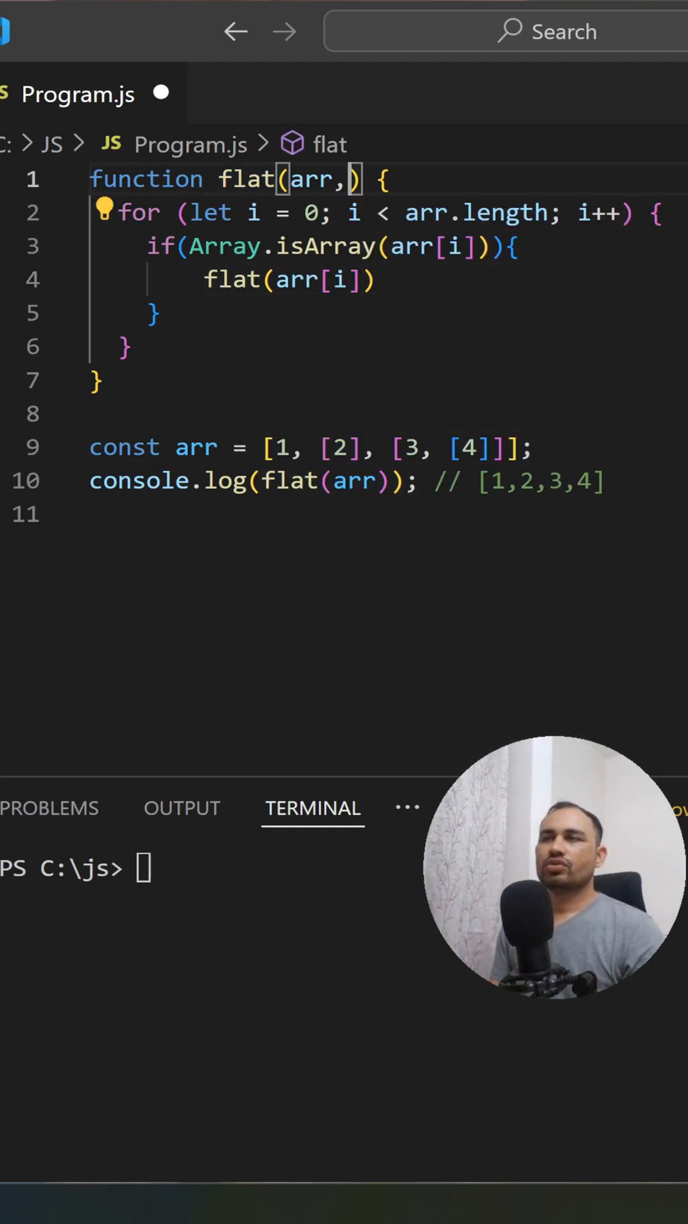
# Add the result = [] parameter, call flat(arr[i], result), and start an else{ branch
pyautogui.write('result = [')
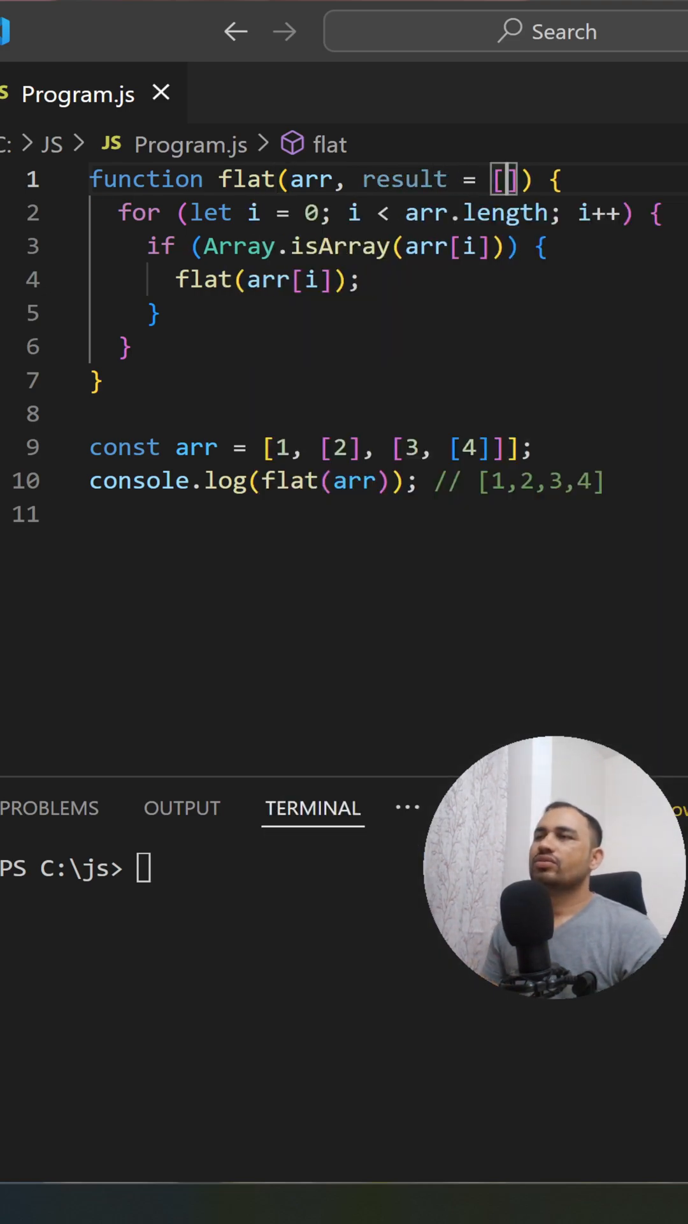
pyautogui.doubleClick(404, 179)
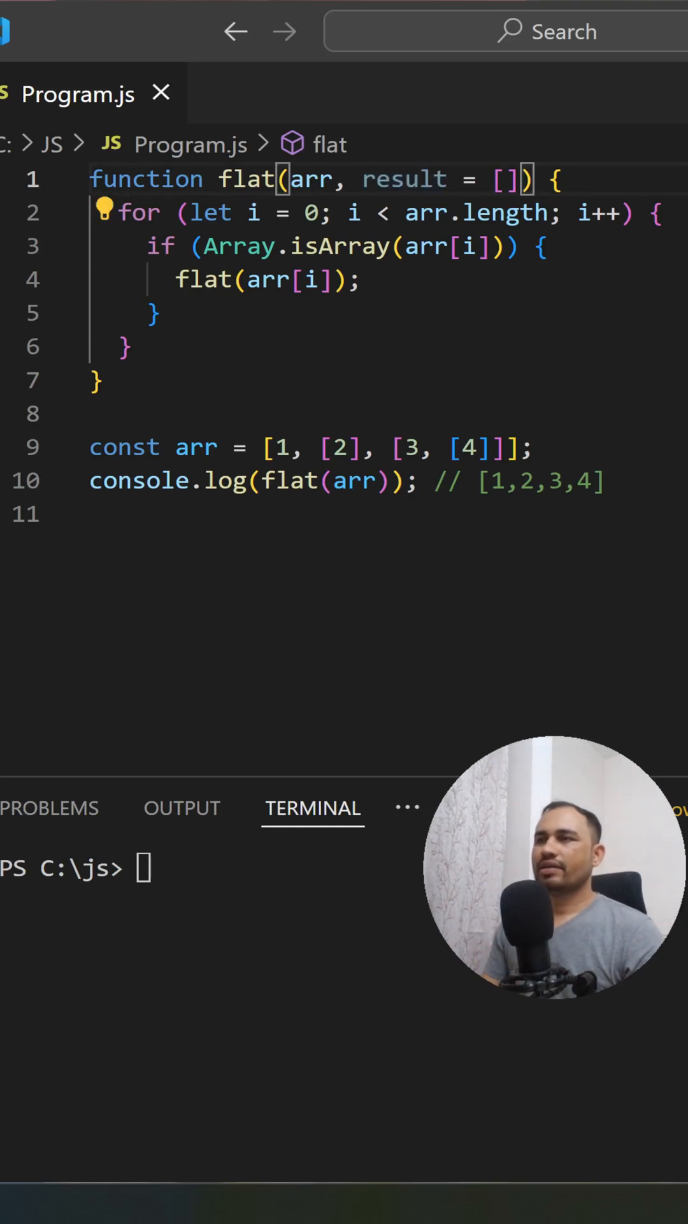
pyautogui.write(', result')
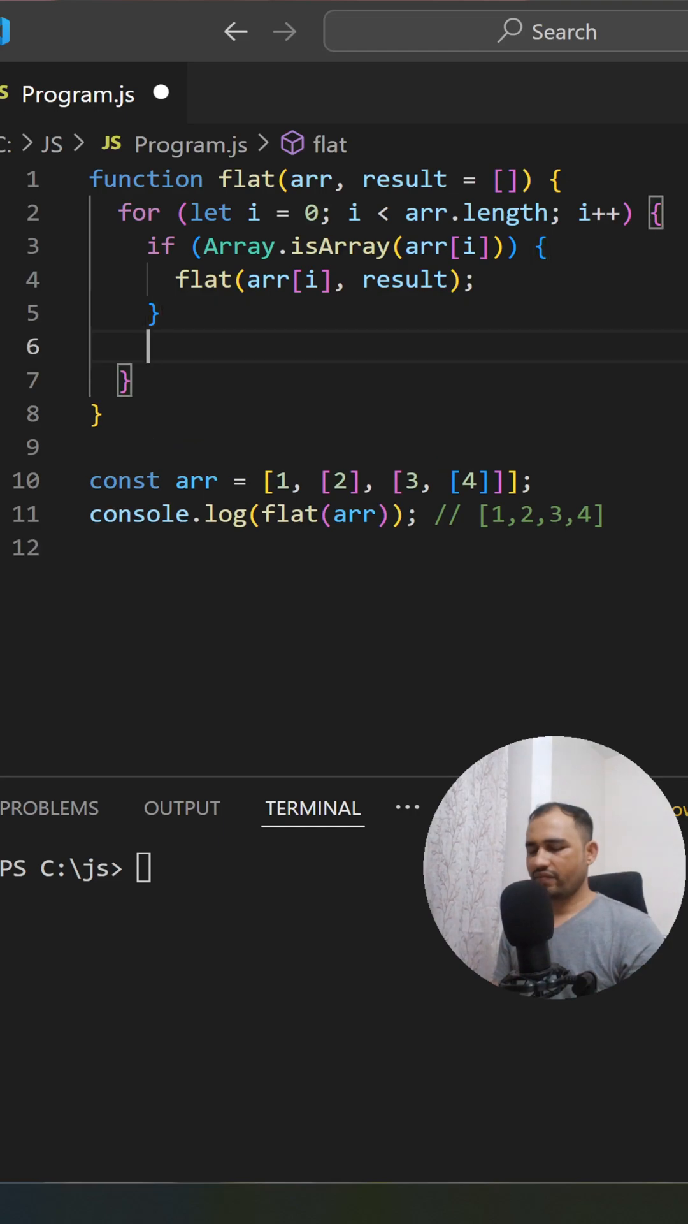
pyautogui.write('else{')
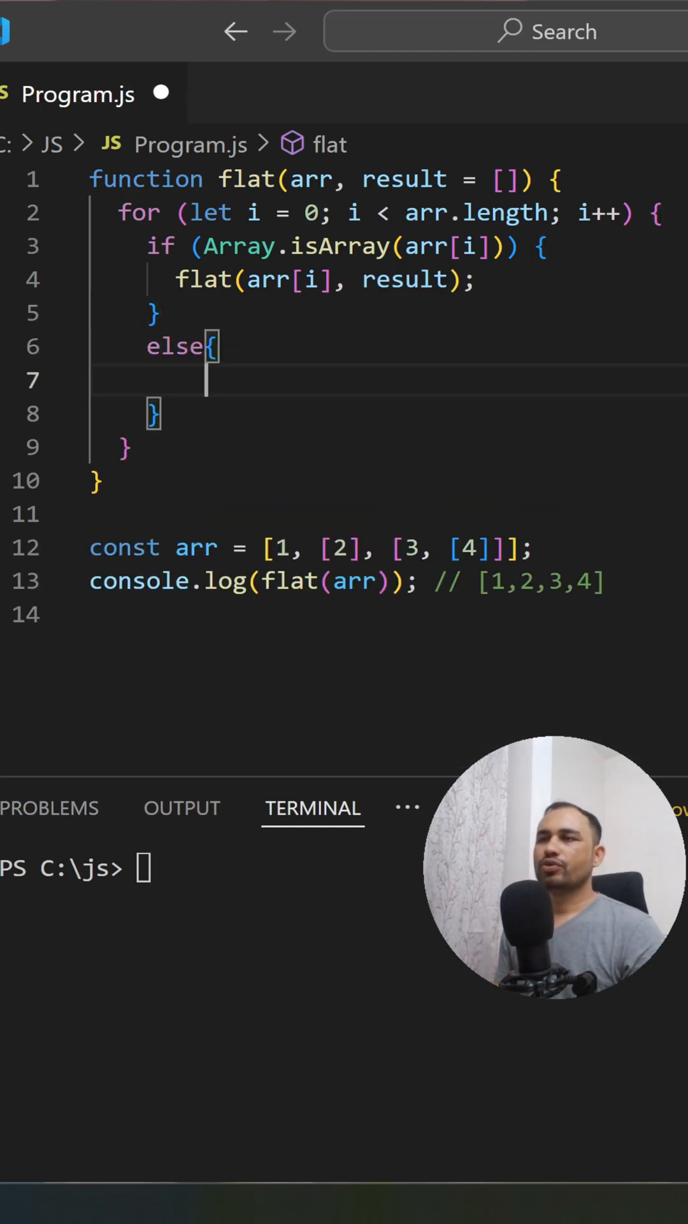
pyautogui.write('result')
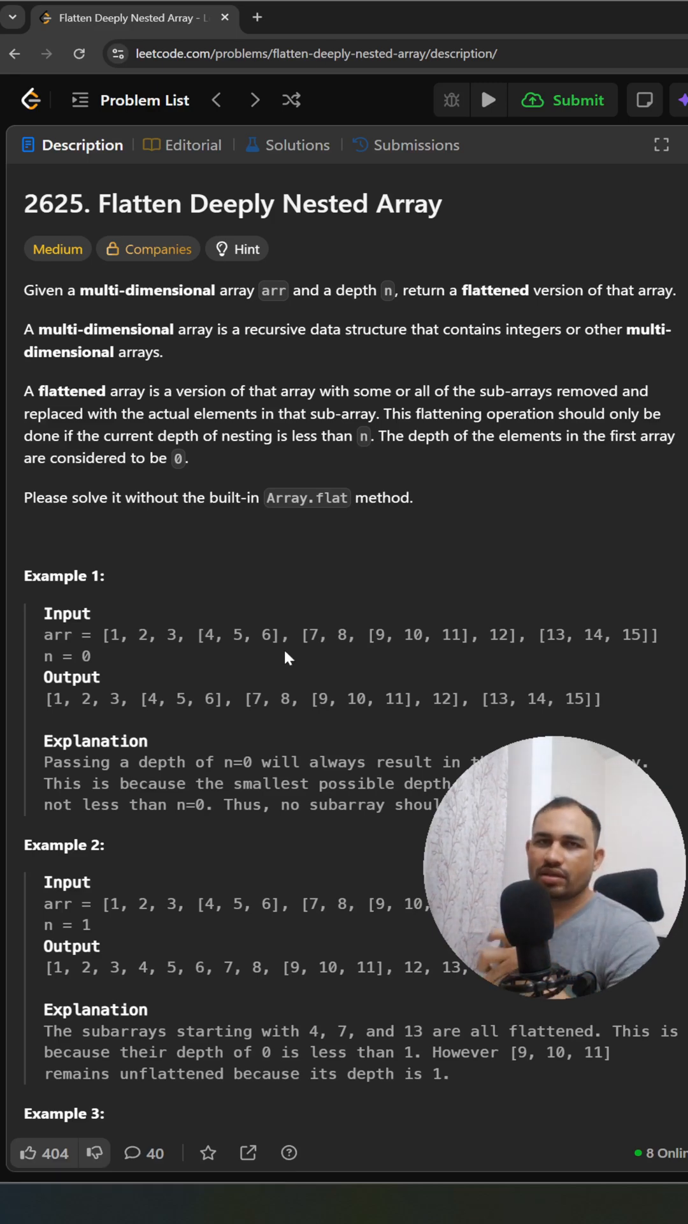
# Highlight the depth value n = 0 in Example 1 of LeetCode problem 2625
pyautogui.doubleClick(87, 656)
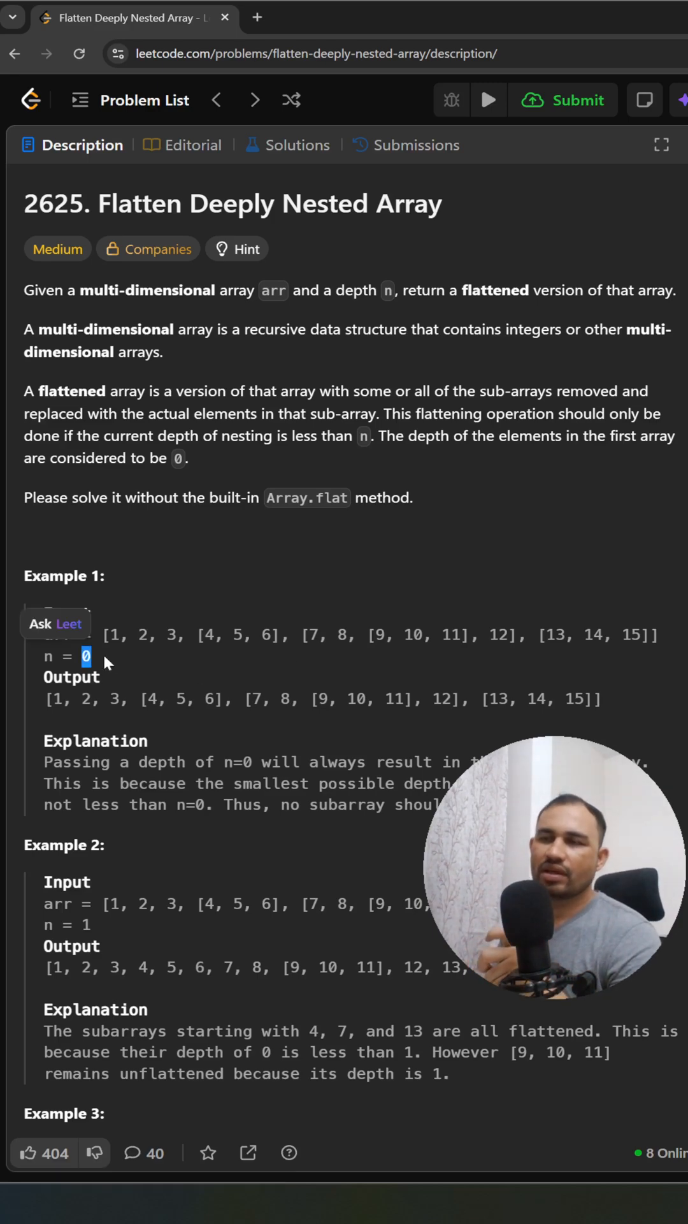